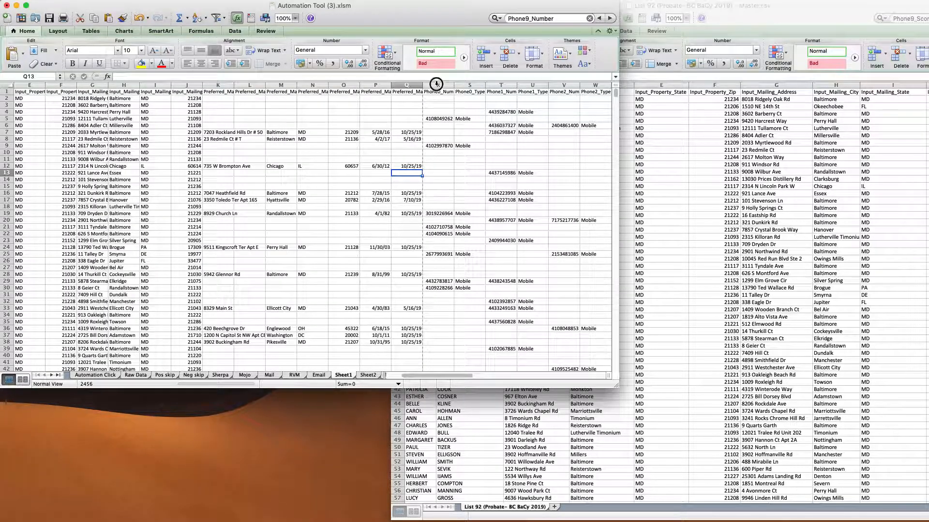
Select the Phone0_Type through Phone9_Type columns on Sheet2 and delete them
{"action": "left_click", "coordinate": [437, 91]}
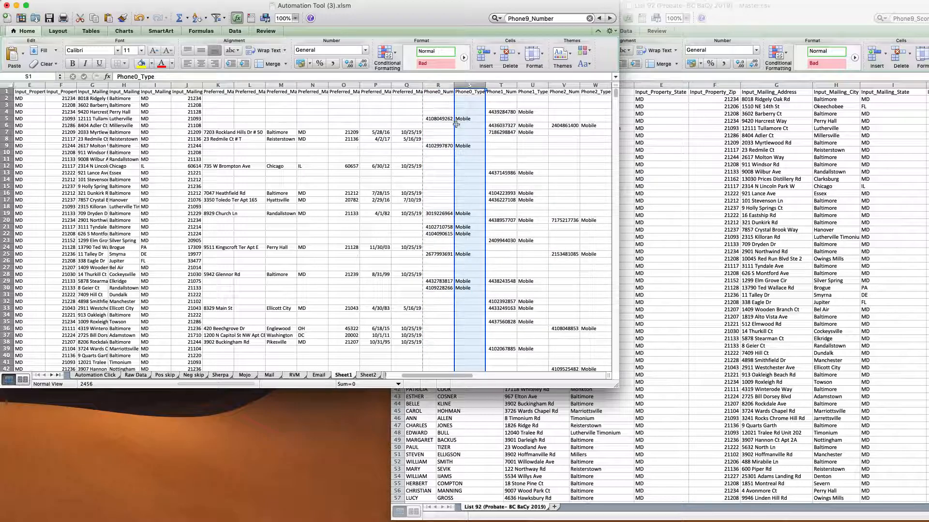
{"action": "left_click", "coordinate": [501, 92]}
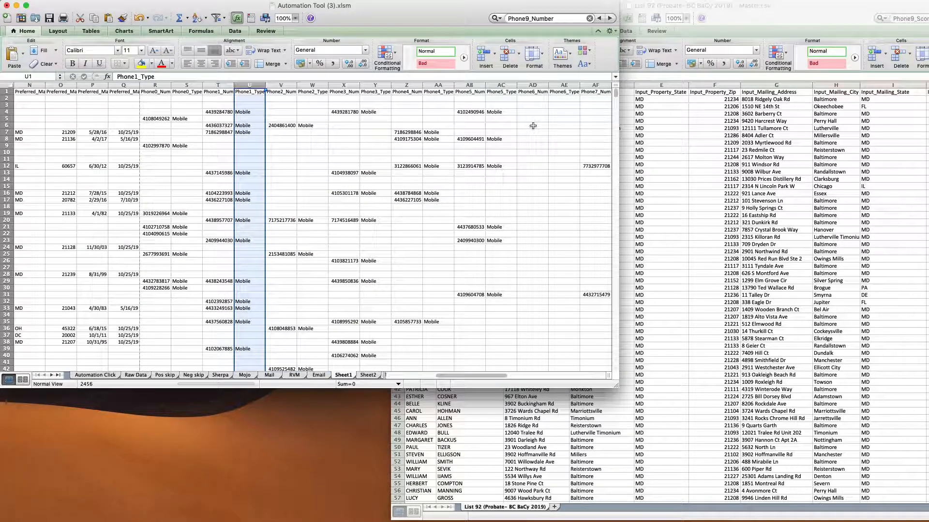
{"action": "scroll", "scroll_direction": "right", "scroll_amount": 3}
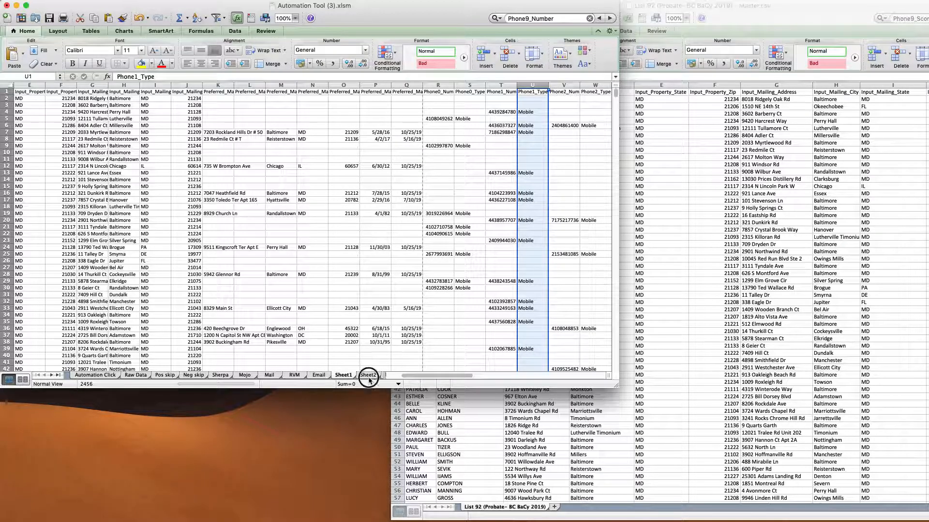
{"action": "left_click", "coordinate": [368, 375]}
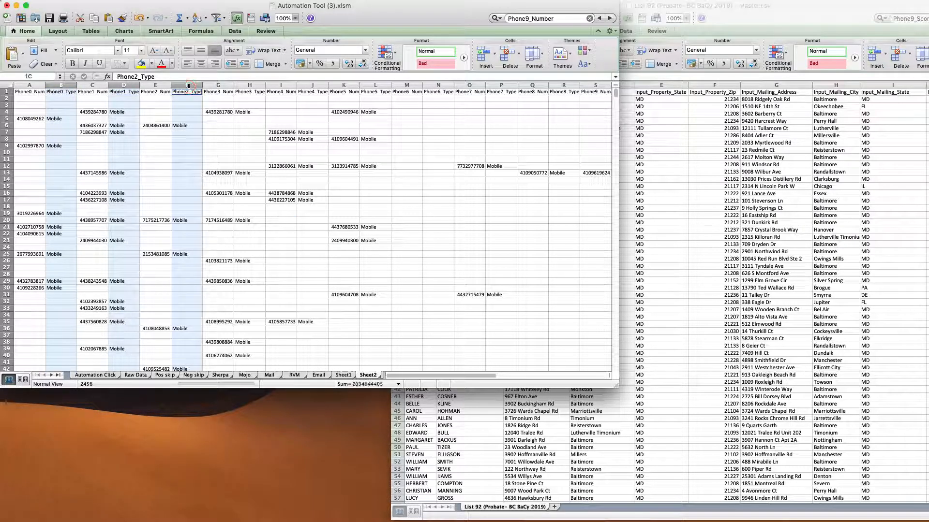
{"action": "left_click", "coordinate": [313, 91]}
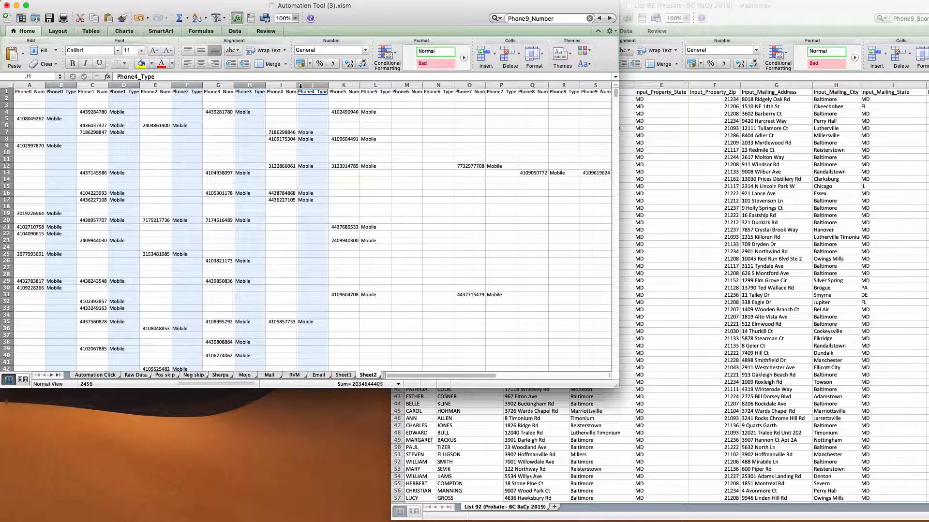
{"action": "left_click", "coordinate": [375, 91]}
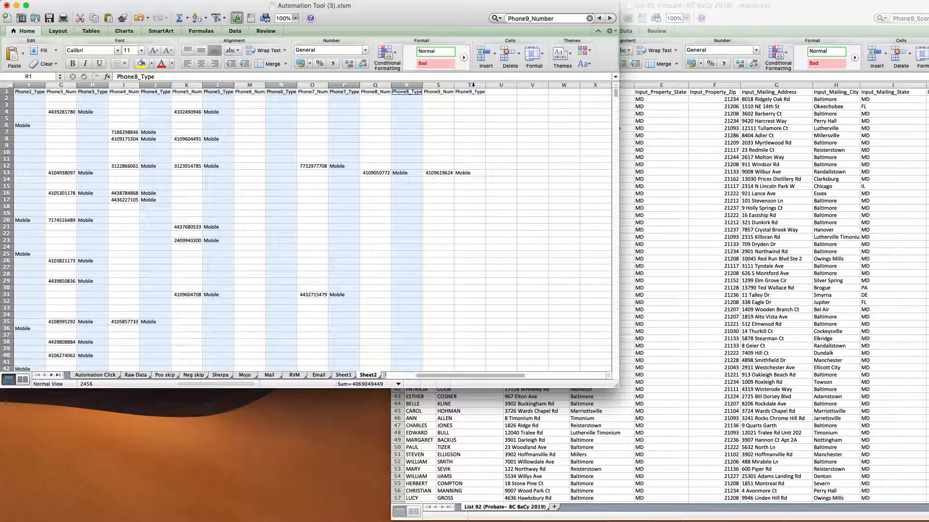
{"action": "right_click", "coordinate": [470, 92]}
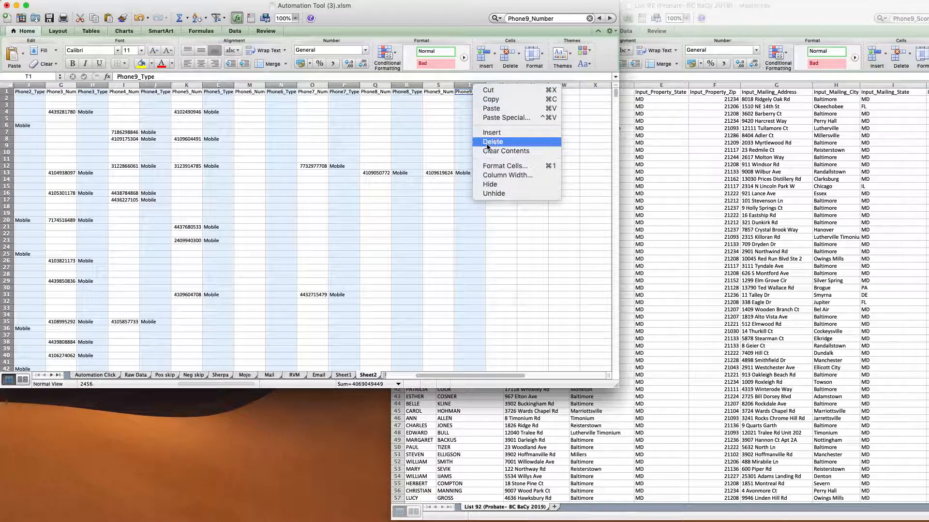
{"action": "left_click", "coordinate": [493, 142]}
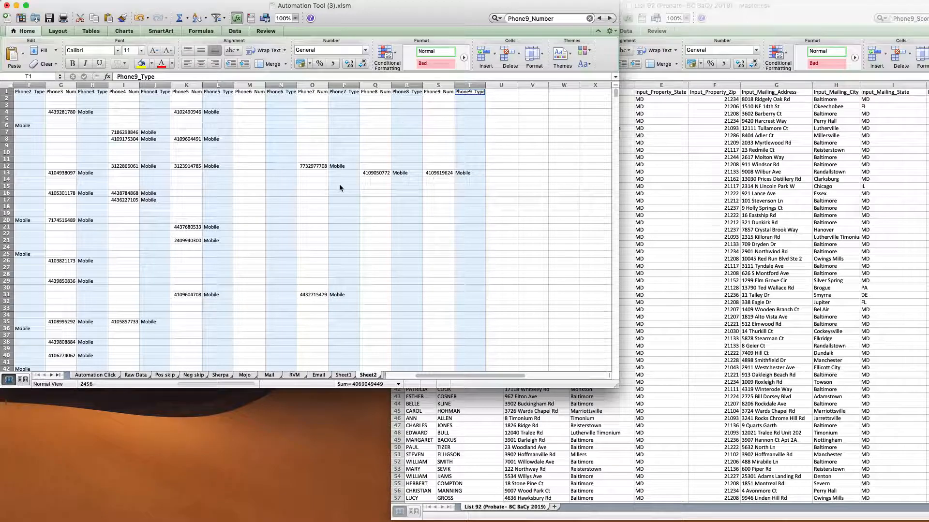
{"action": "scroll", "scroll_direction": "left", "scroll_amount": 3}
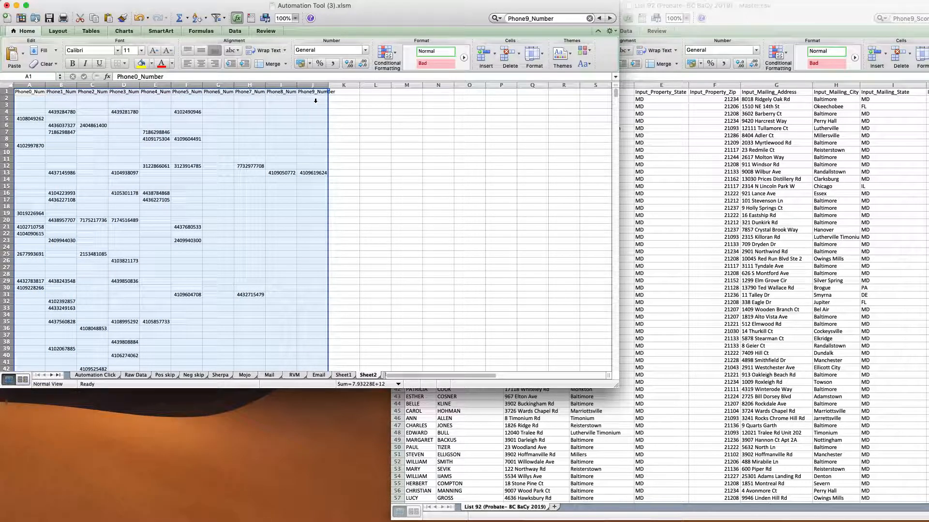
Select only the blank phone cells and delete them with Shift cells left
{"action": "left_click", "coordinate": [76, 4]}
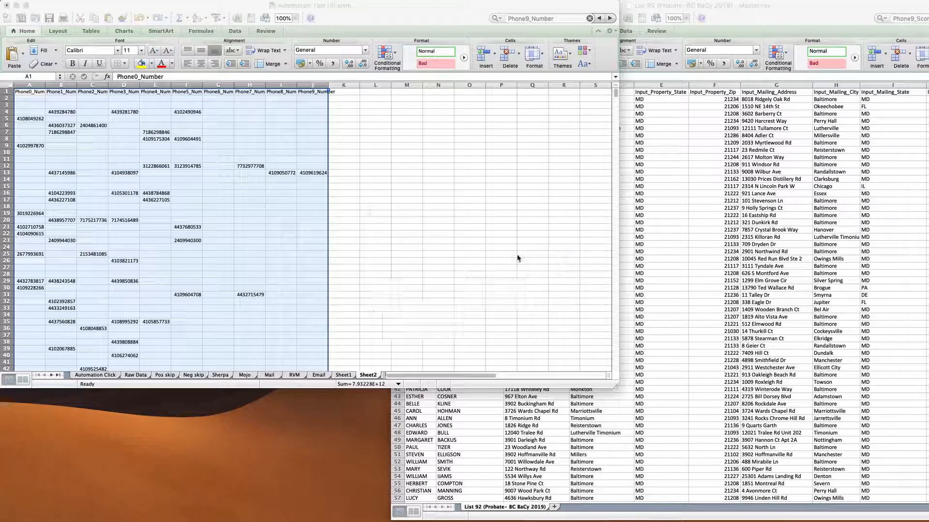
{"action": "left_click", "coordinate": [410, 276]}
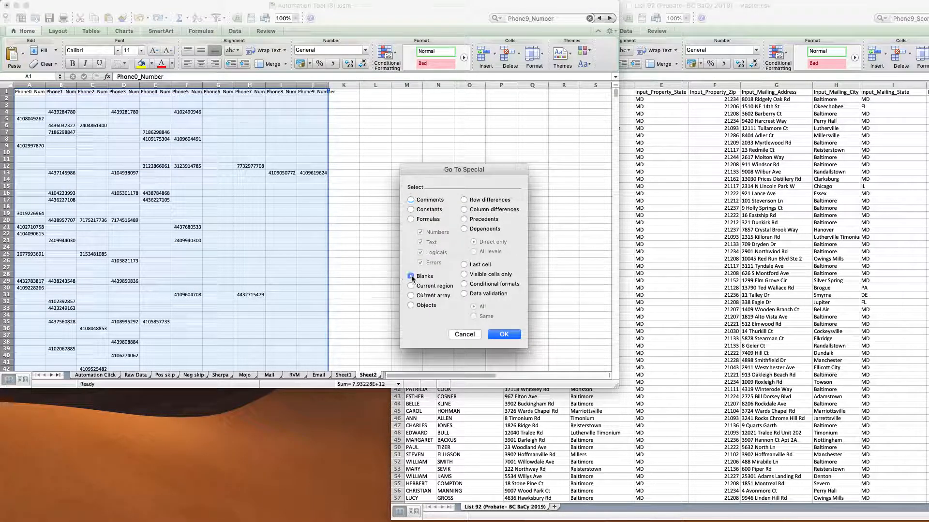
{"action": "left_click", "coordinate": [503, 334]}
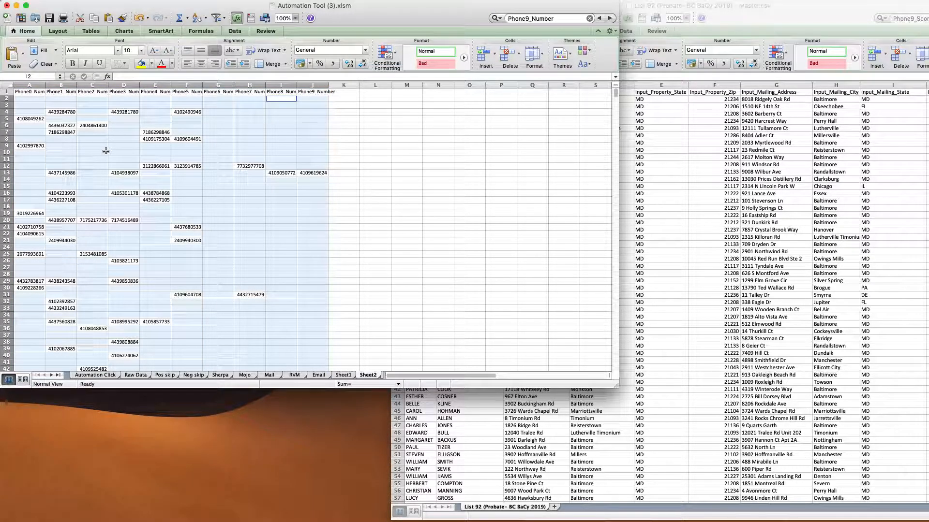
{"action": "right_click", "coordinate": [106, 151]}
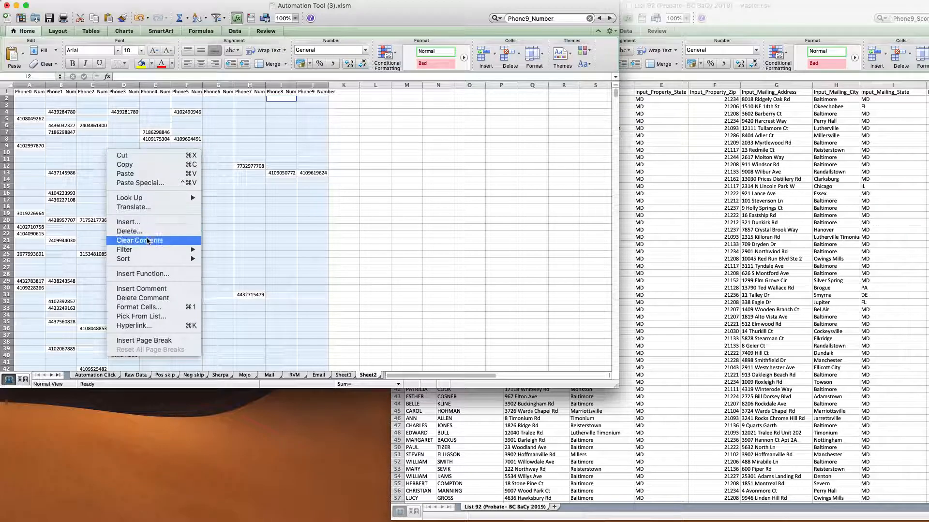
{"action": "left_click", "coordinate": [130, 232]}
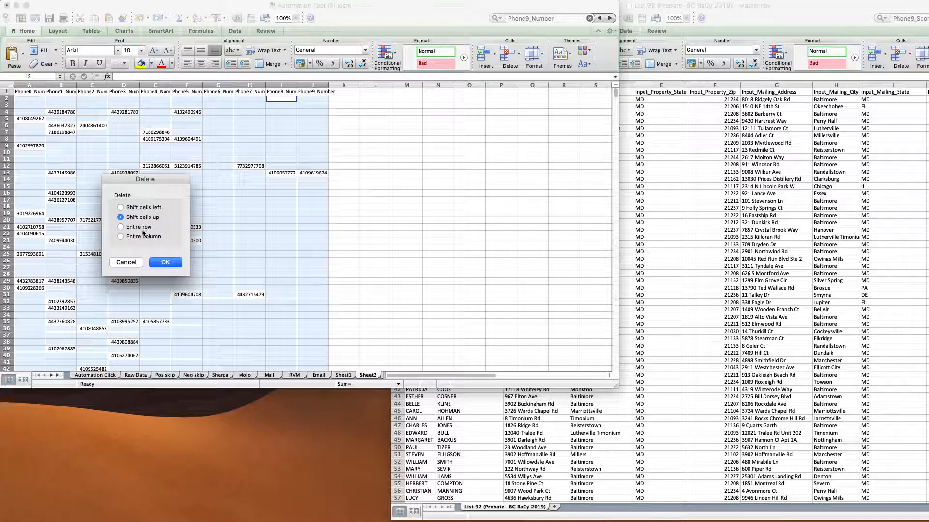
{"action": "left_click", "coordinate": [121, 208]}
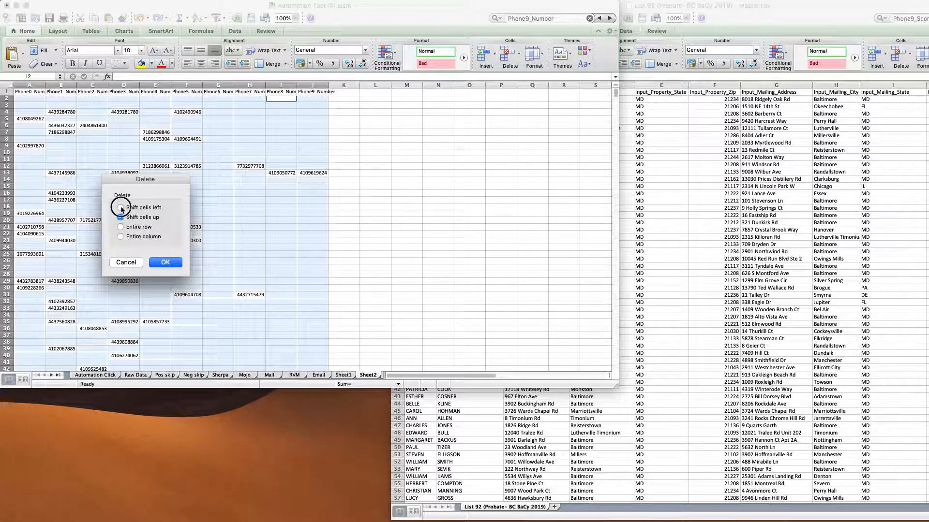
{"action": "left_click", "coordinate": [121, 208]}
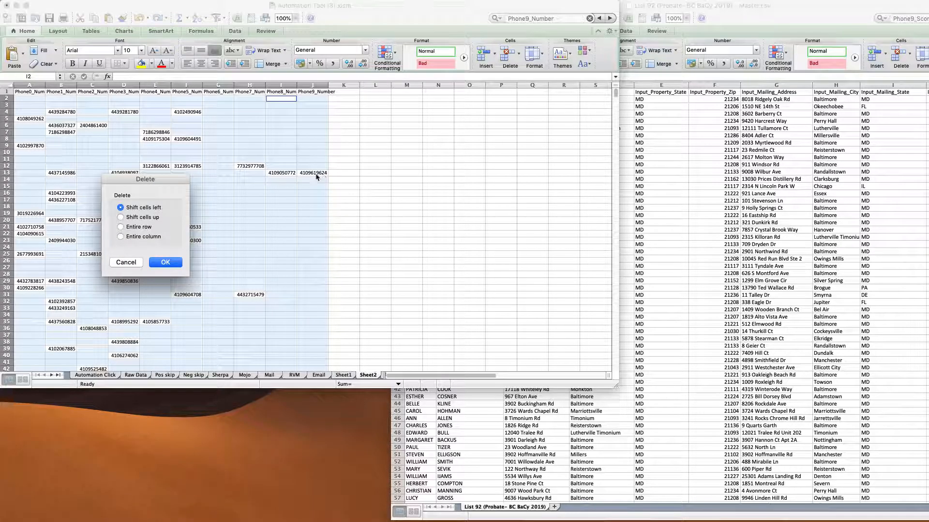
{"action": "mouse_move", "coordinate": [205, 328]}
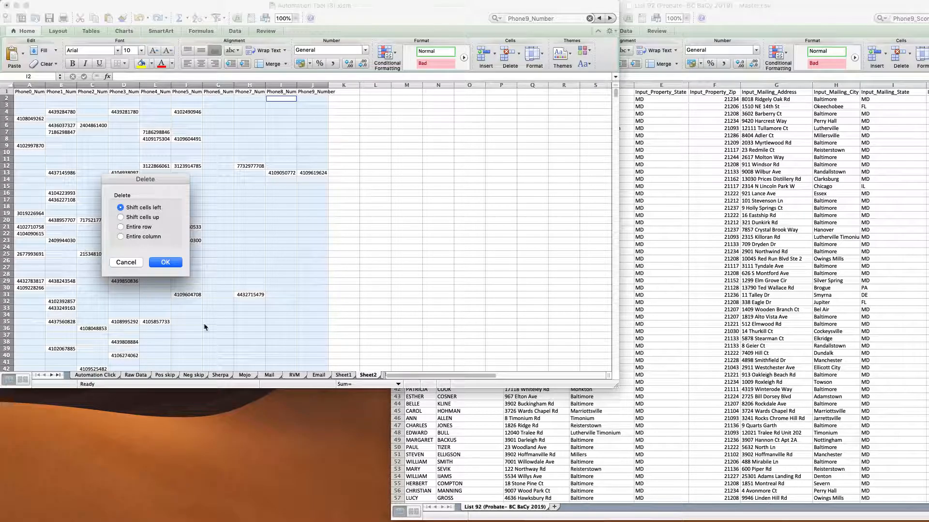
{"action": "mouse_move", "coordinate": [176, 269]}
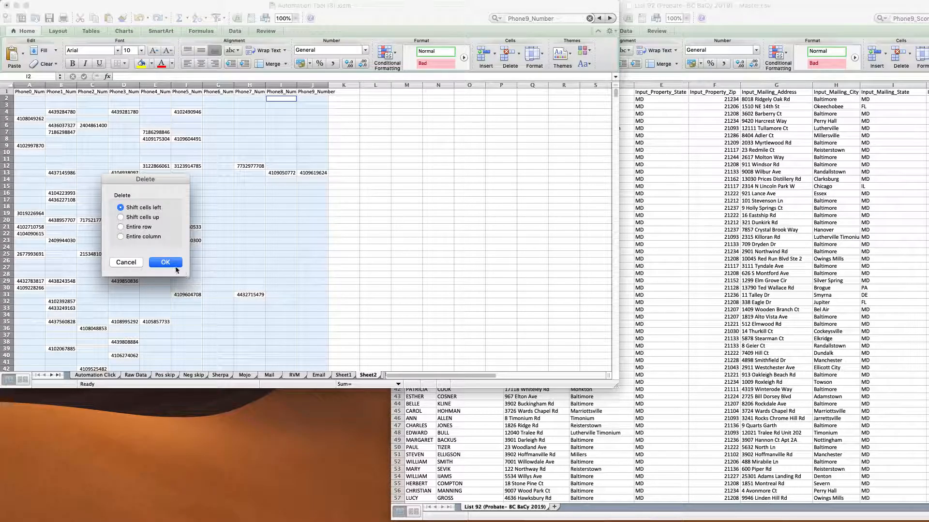
{"action": "left_click", "coordinate": [165, 262]}
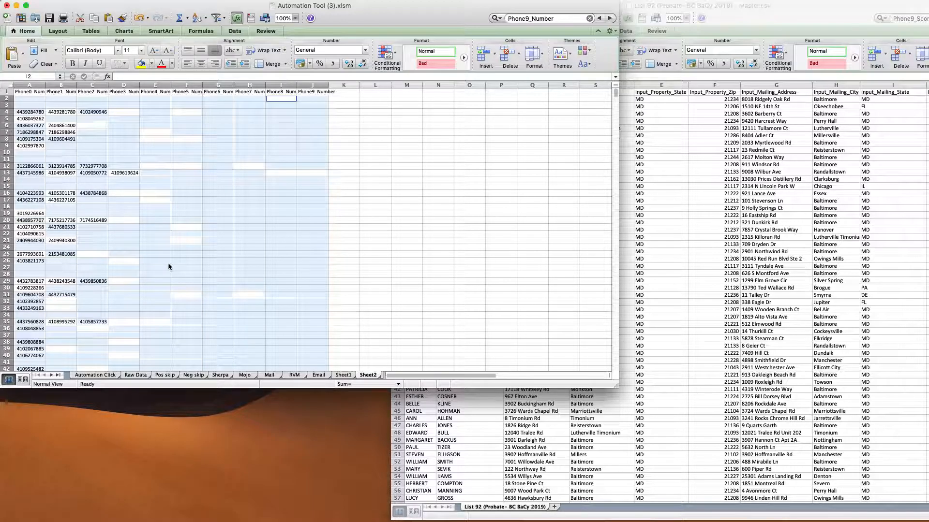
{"action": "mouse_move", "coordinate": [147, 180]}
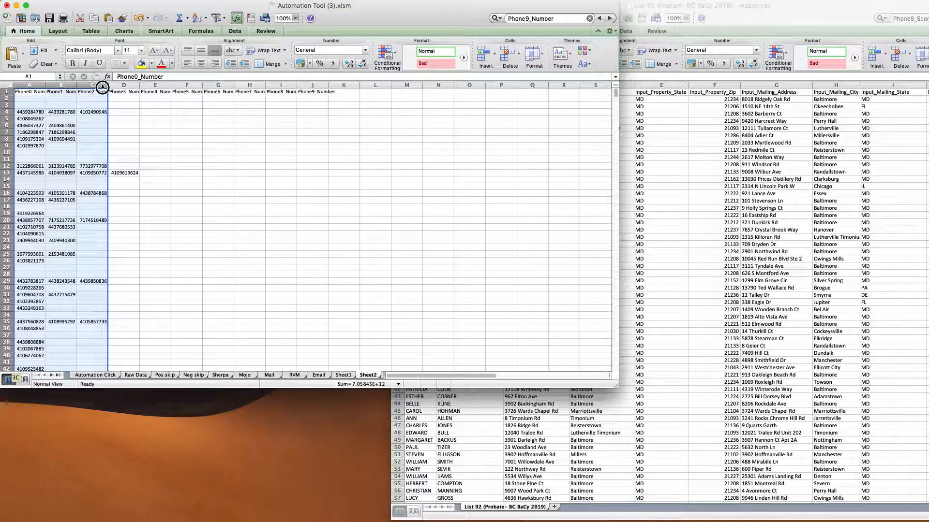
Check Sheet2's packed phone numbers down the rows, then return to Sheet1
{"action": "scroll", "scroll_direction": "down", "scroll_amount": 3}
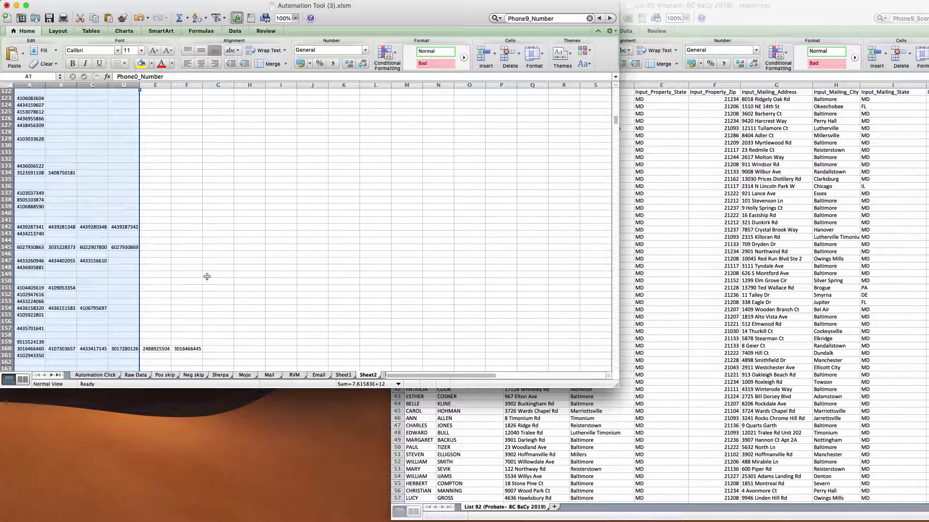
{"action": "left_click", "coordinate": [29, 233]}
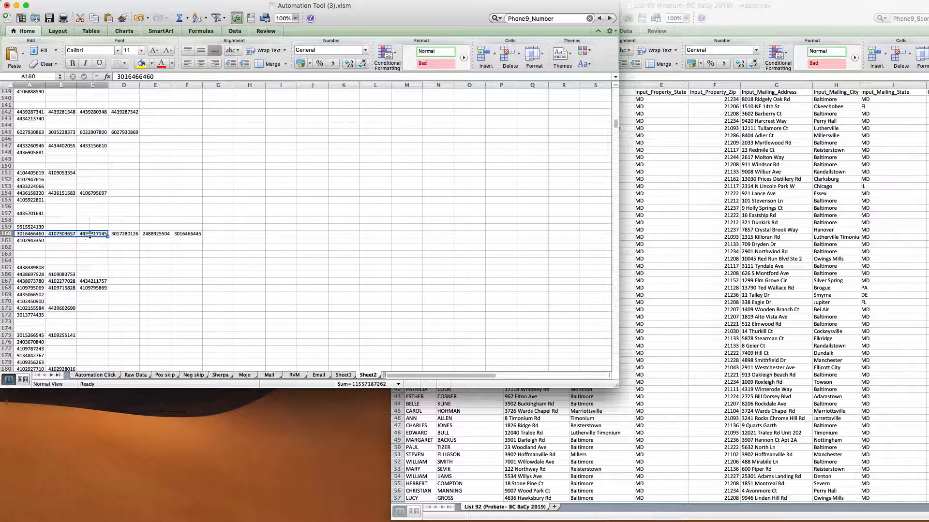
{"action": "scroll", "scroll_direction": "down", "scroll_amount": 3}
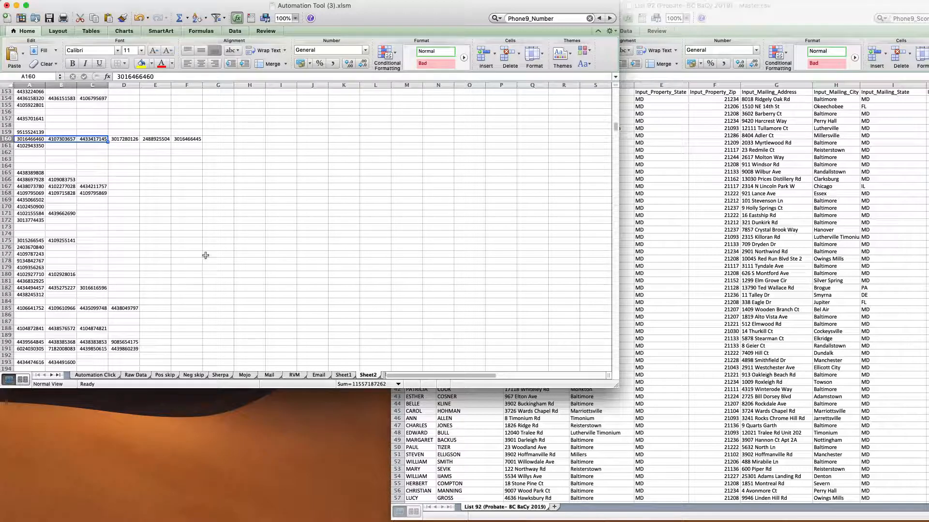
{"action": "scroll", "scroll_direction": "down", "scroll_amount": 3}
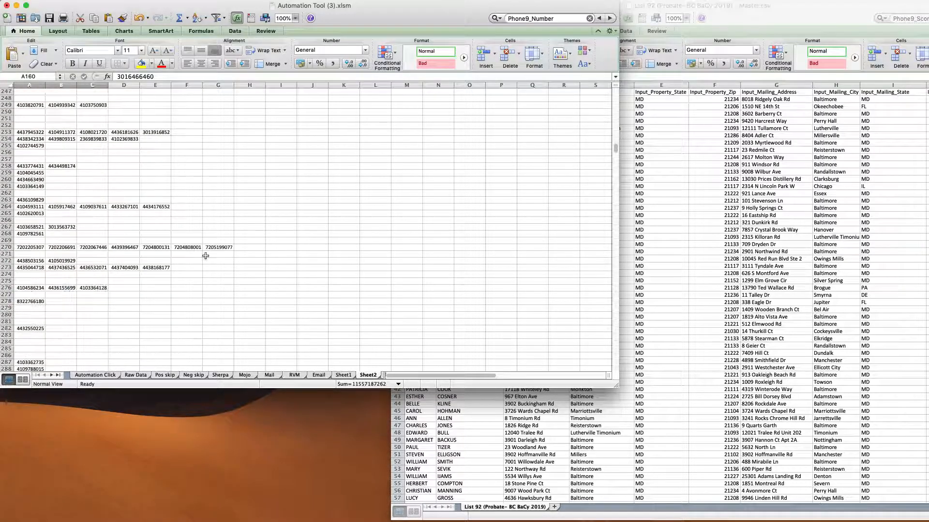
{"action": "scroll", "scroll_direction": "down", "scroll_amount": 3}
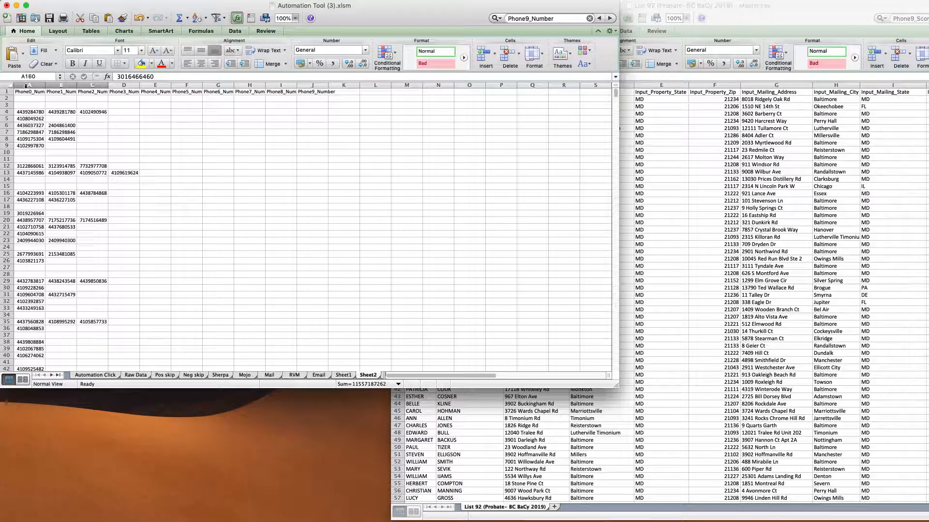
{"action": "left_click", "coordinate": [25, 92]}
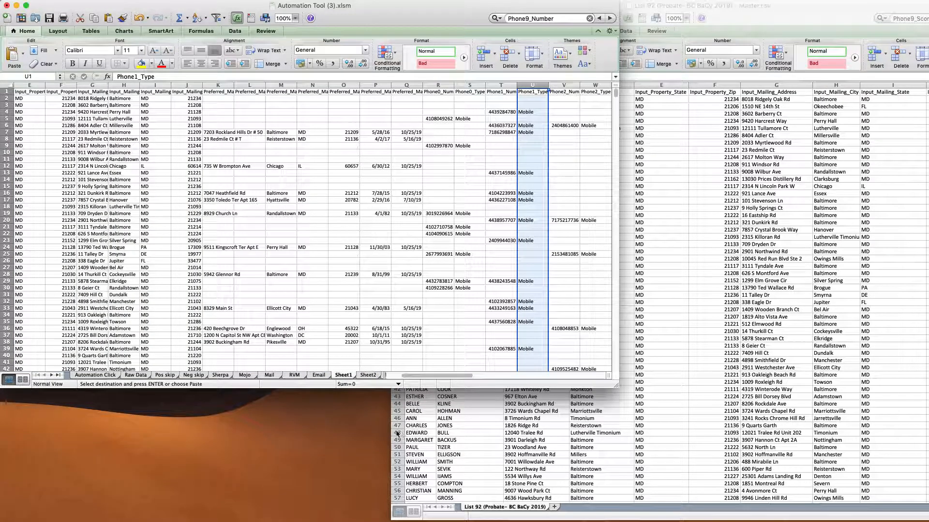
Paste the packed numbers over Sheet1's Phone0_Number through Phone9_Type columns
{"action": "scroll", "scroll_direction": "right", "scroll_amount": 3}
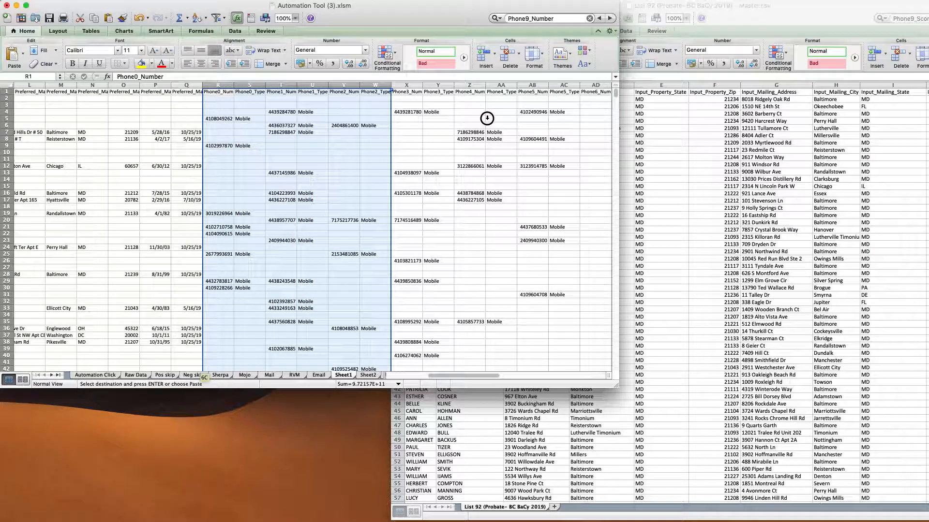
{"action": "scroll", "scroll_direction": "right", "scroll_amount": 3}
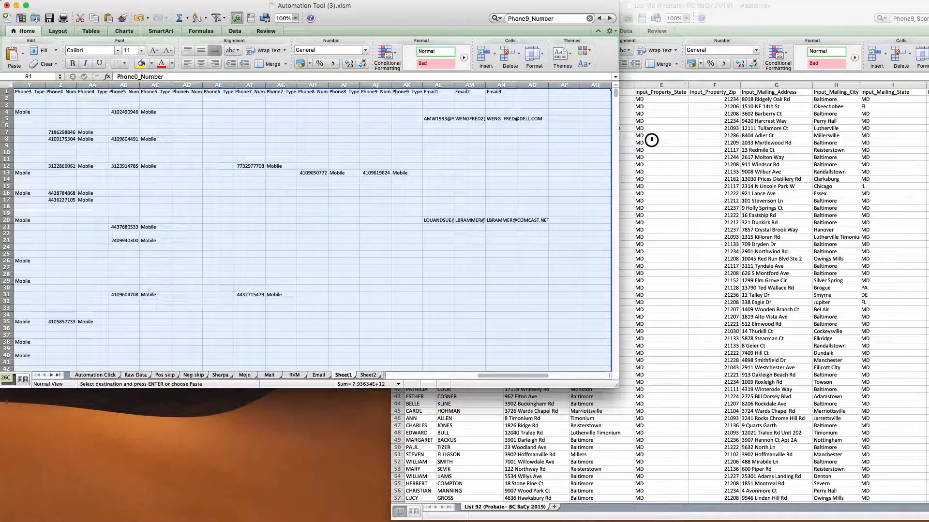
{"action": "scroll", "scroll_direction": "right", "scroll_amount": 3}
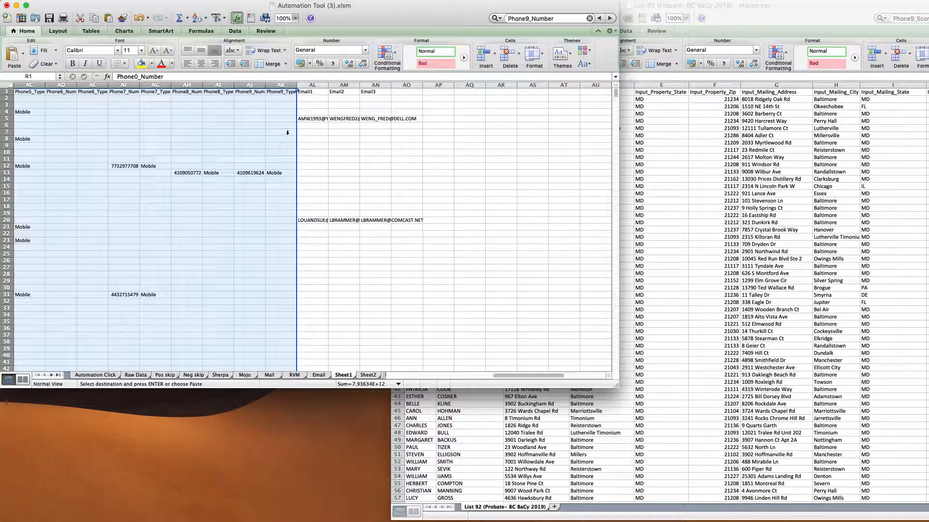
{"action": "left_click", "coordinate": [368, 375]}
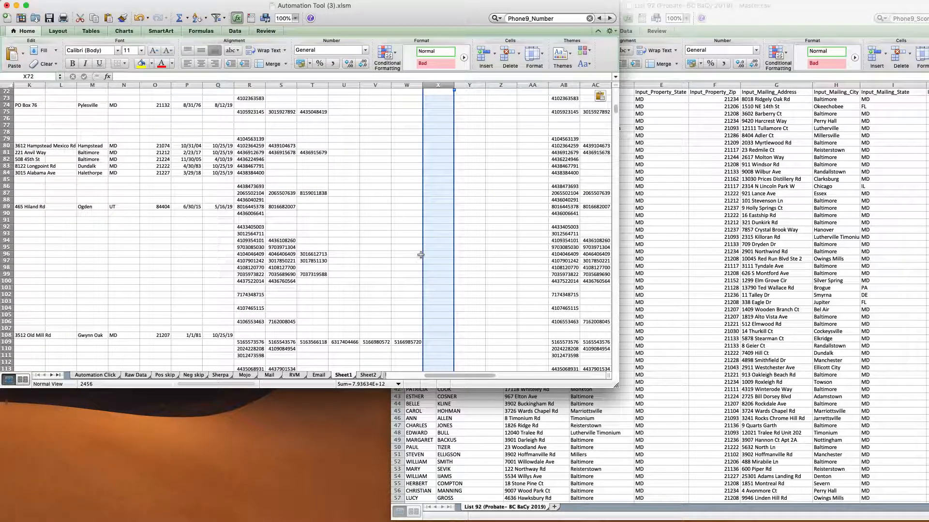
{"action": "scroll", "scroll_direction": "down", "scroll_amount": 3}
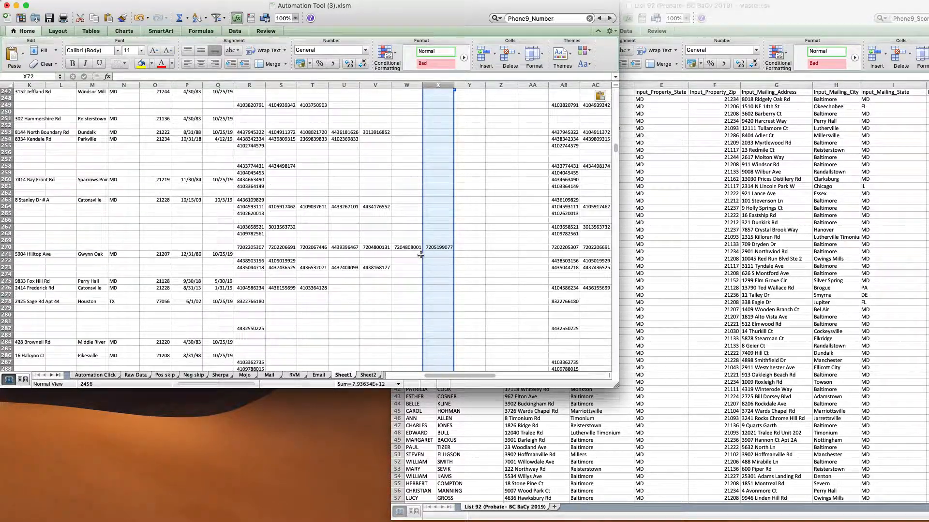
{"action": "scroll", "scroll_direction": "down", "scroll_amount": 3}
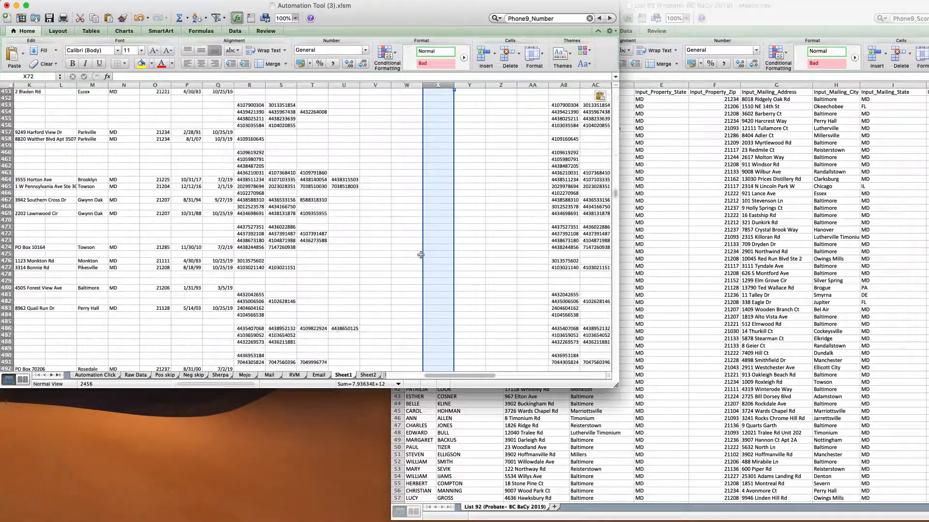
{"action": "scroll", "scroll_direction": "down", "scroll_amount": 3}
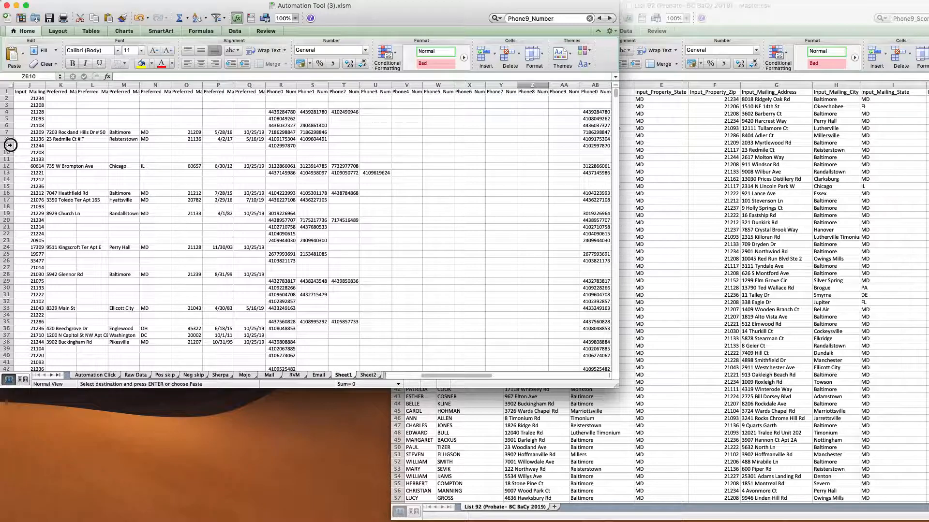
{"action": "left_click", "coordinate": [501, 200]}
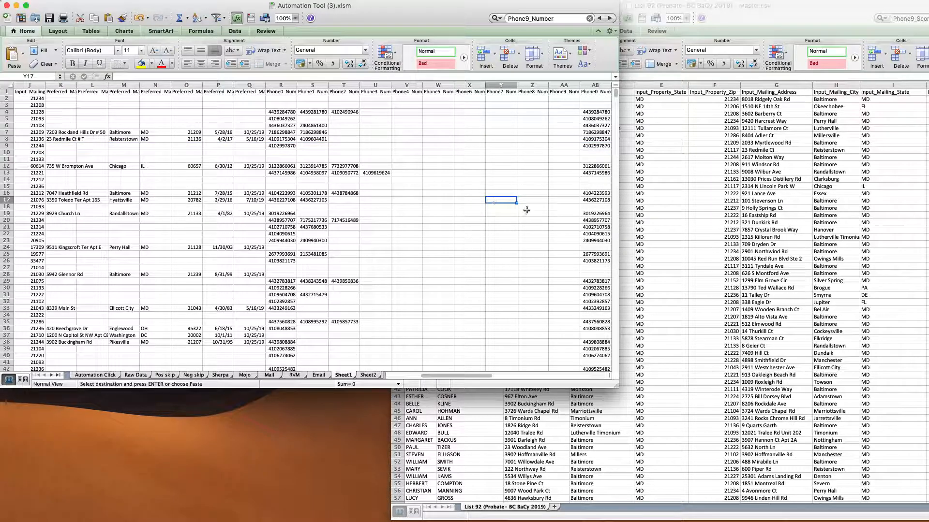